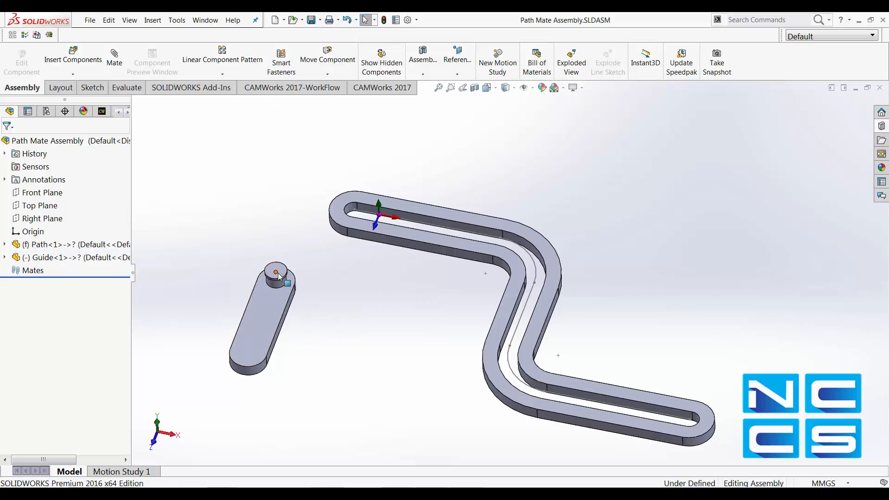
Start a Path Mate linking the guide's sketch point to the S-shaped path selected as an open loop
{"action": "left_click", "coordinate": [274, 273]}
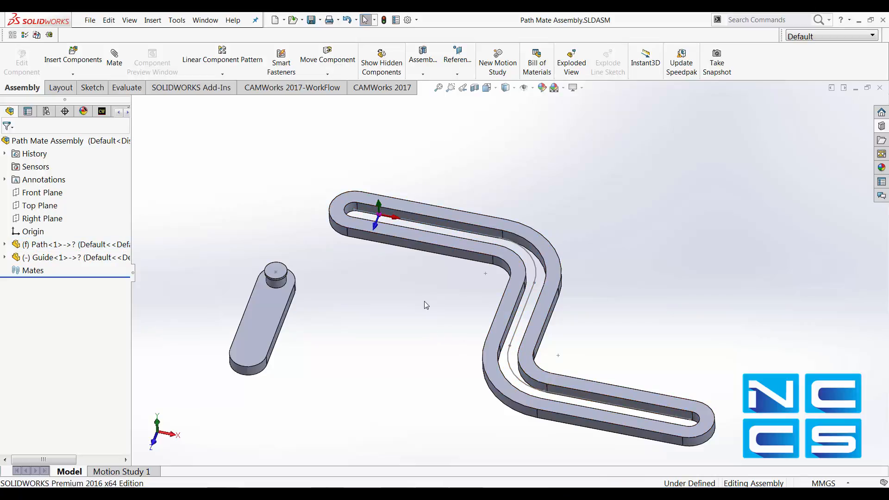
{"action": "mouse_move", "coordinate": [119, 66]}
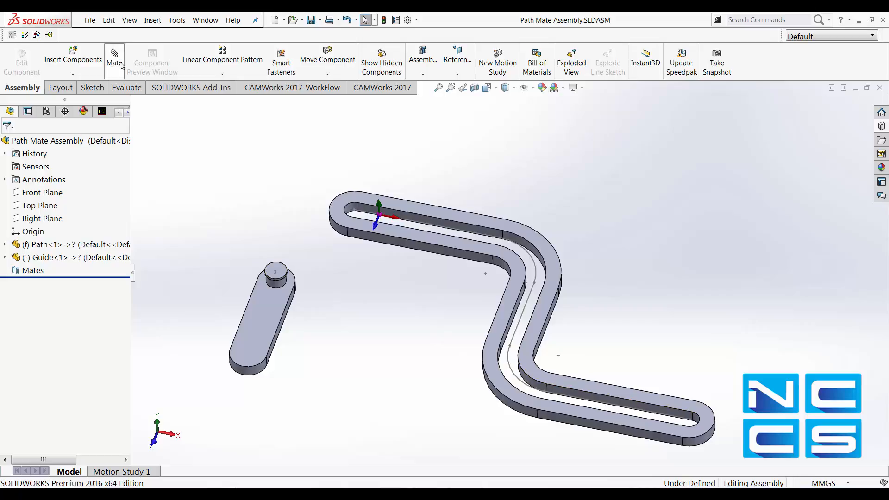
{"action": "left_click", "coordinate": [114, 56]}
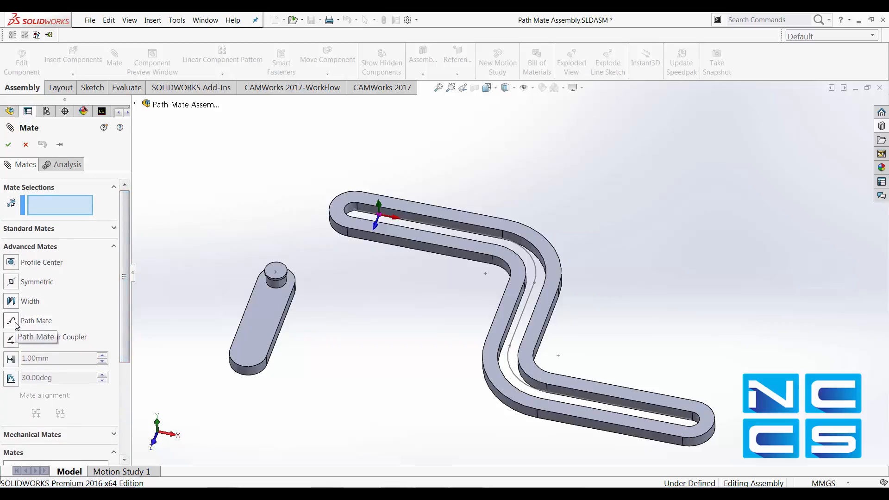
{"action": "left_click", "coordinate": [36, 320]}
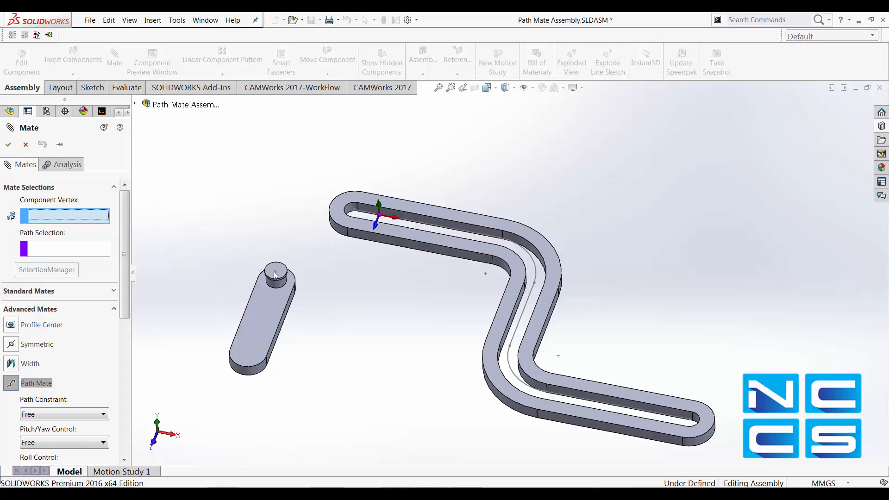
{"action": "left_click", "coordinate": [275, 273]}
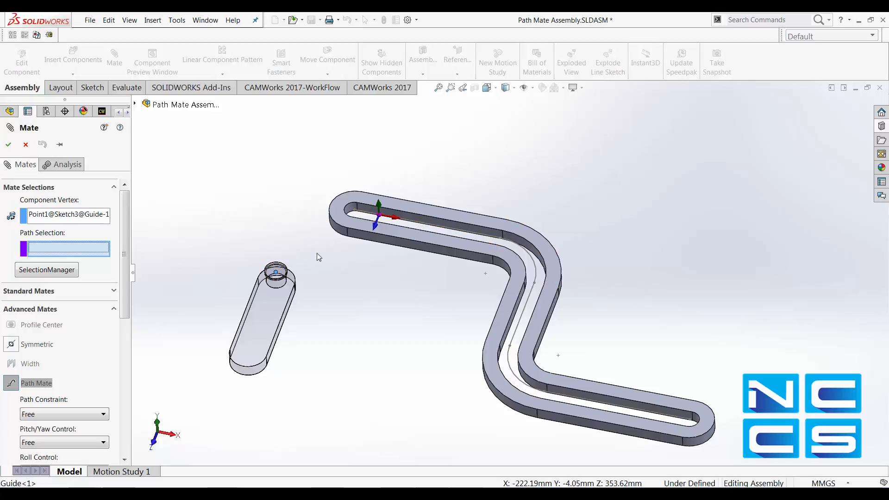
{"action": "right_click", "coordinate": [317, 257]}
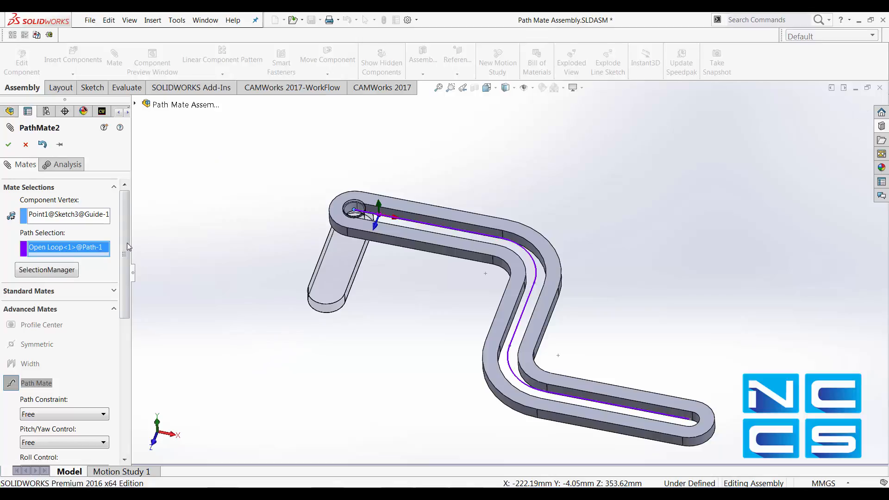
{"action": "scroll", "scroll_direction": "down", "scroll_amount": 3}
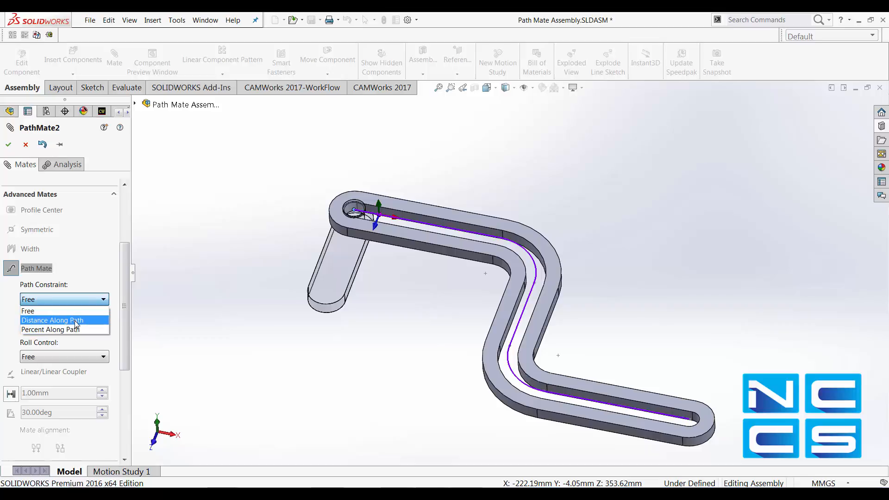
Try Distance Along Path at 50 mm then 200 mm, then return the path constraint to Free
{"action": "left_click", "coordinate": [51, 319]}
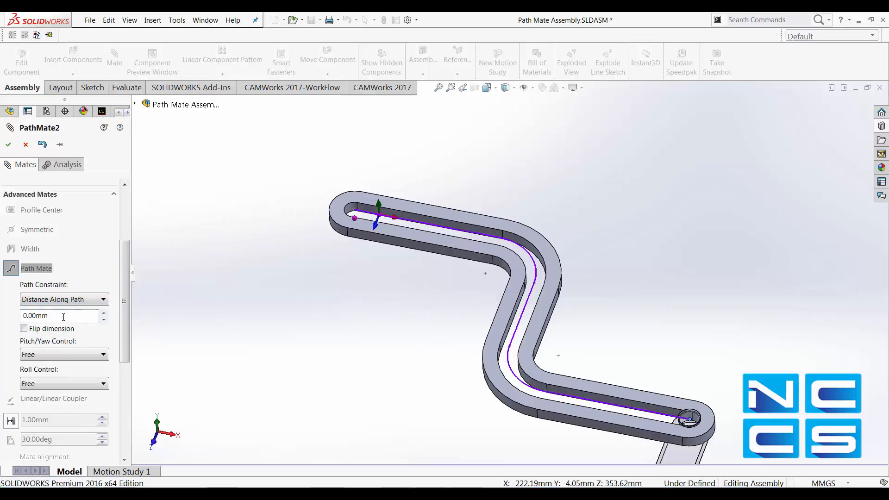
{"action": "type", "text": "50.00mm"}
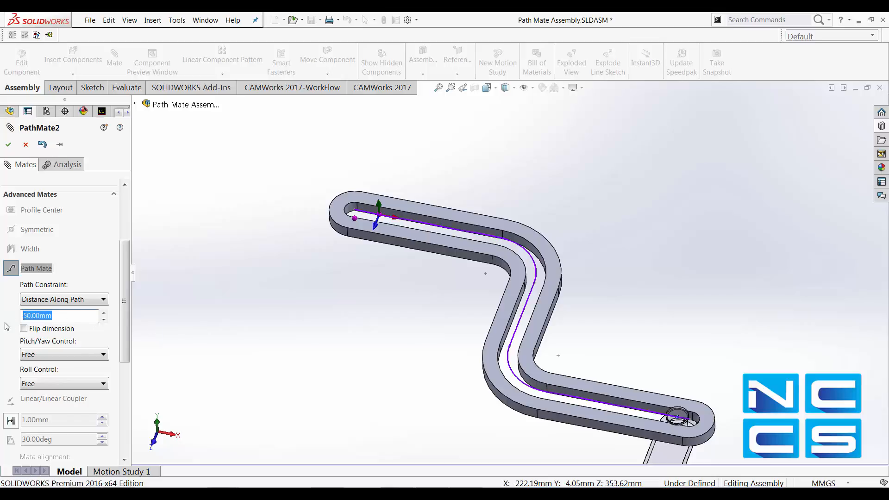
{"action": "type", "text": "200.00mm"}
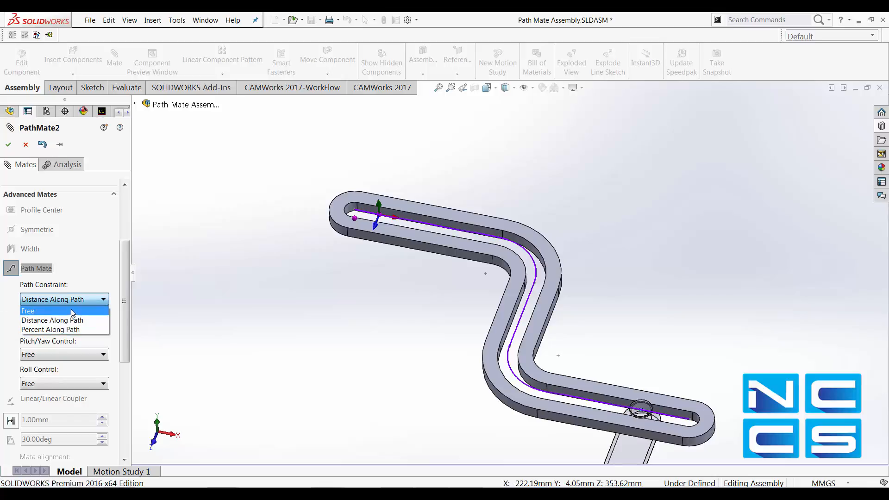
{"action": "left_click", "coordinate": [27, 311]}
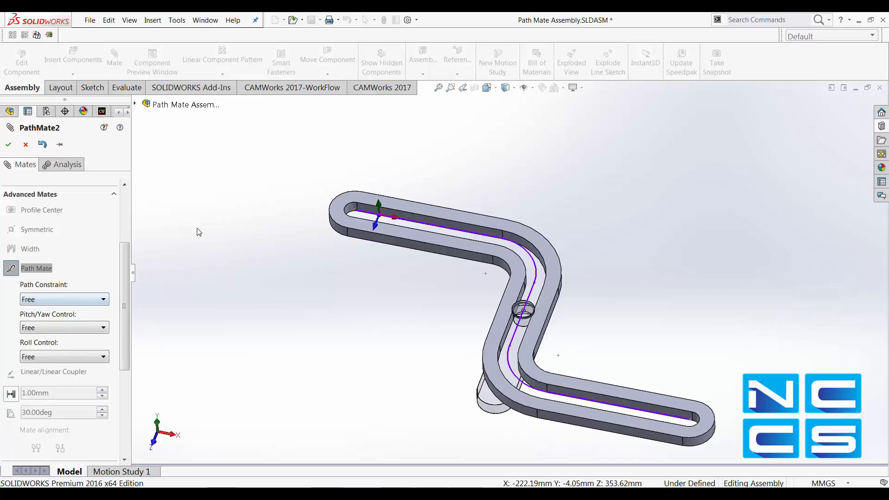
{"action": "left_click", "coordinate": [7, 145]}
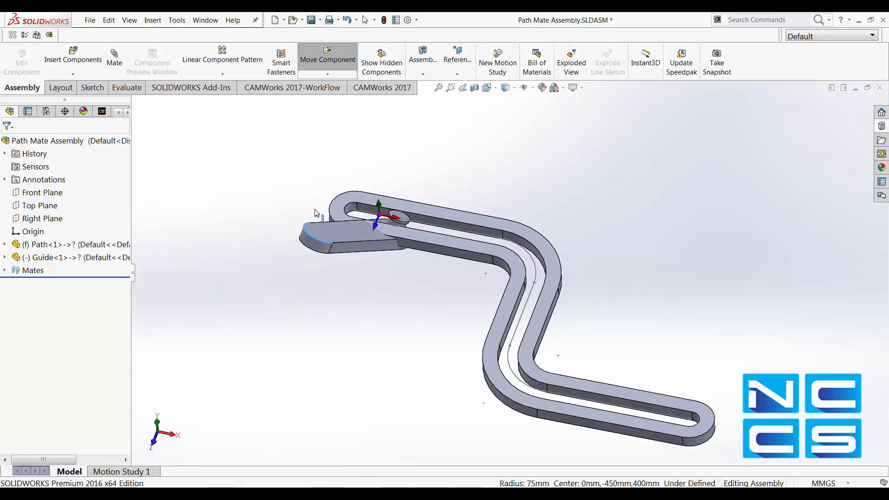
Drag the guide along the path to test the Free mate, then reopen the path mate for editing
{"action": "left_click_drag", "start_coordinate": [323, 232], "coordinate": [414, 278]}
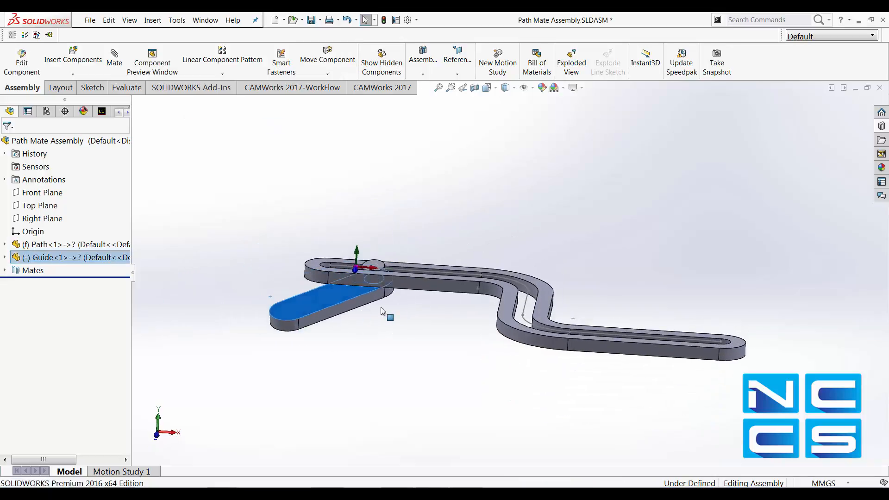
{"action": "left_click_drag", "start_coordinate": [390, 316], "coordinate": [337, 317]}
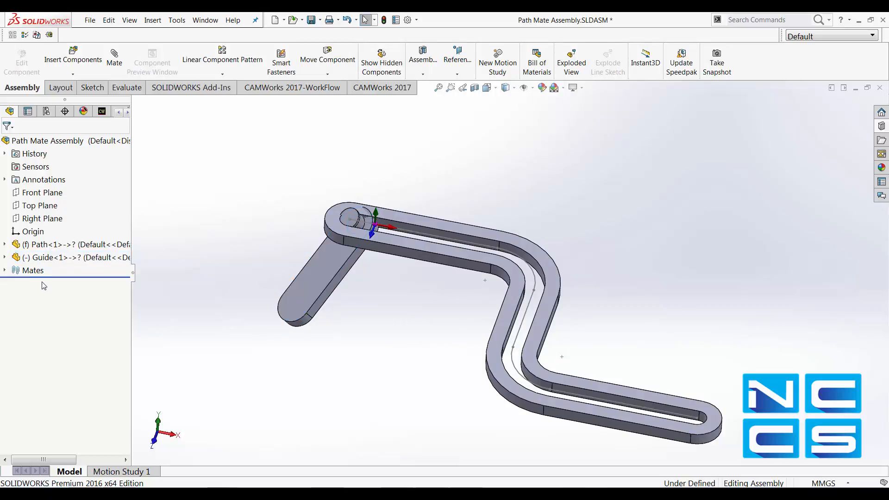
{"action": "left_click", "coordinate": [46, 284]}
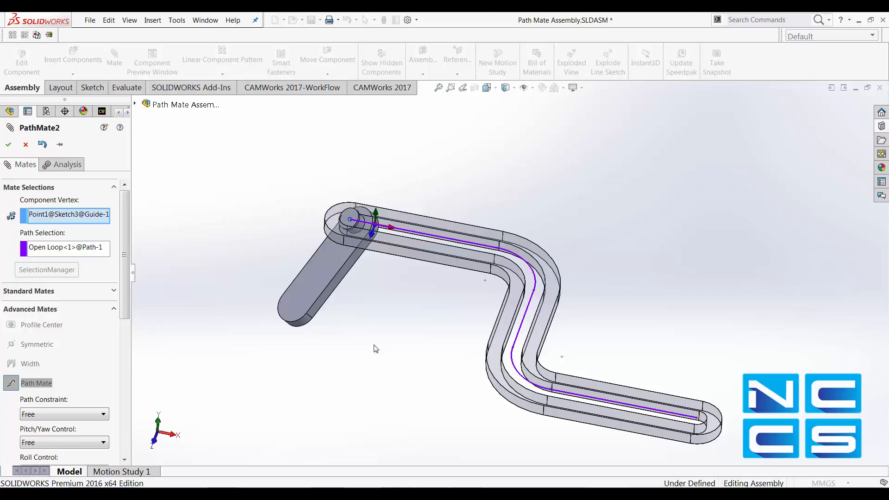
Set Pitch/Yaw Control to Follow Path on the guide's Z axis and confirm PathMate2
{"action": "scroll", "scroll_direction": "down", "scroll_amount": 3}
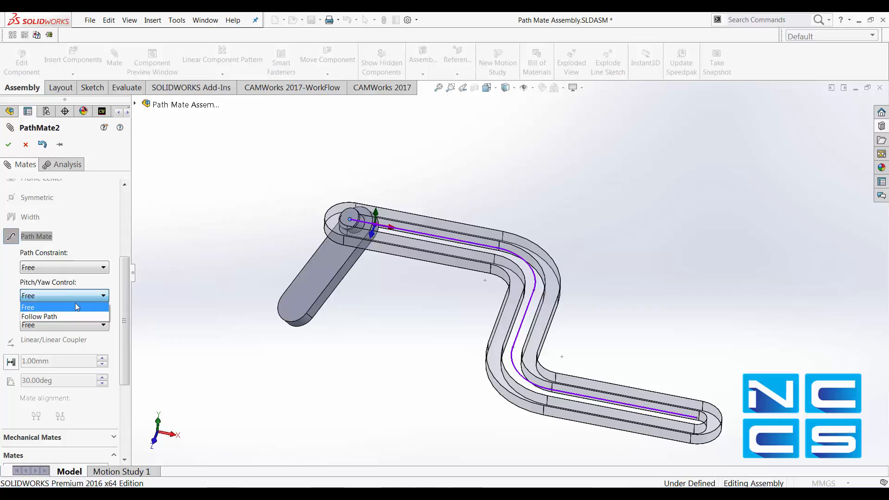
{"action": "left_click", "coordinate": [39, 316]}
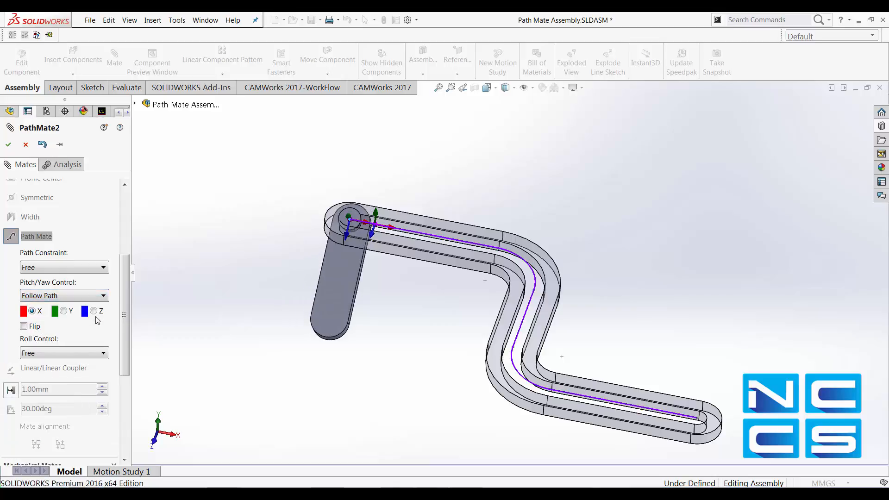
{"action": "mouse_move", "coordinate": [63, 311]}
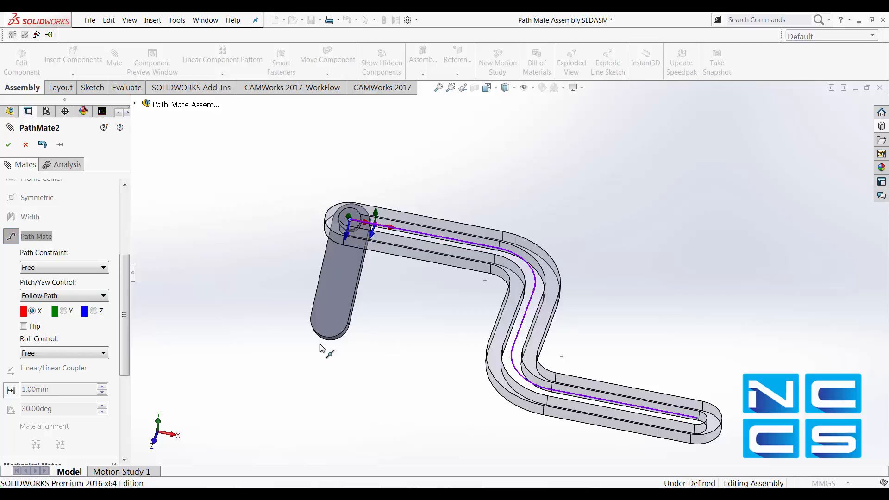
{"action": "mouse_move", "coordinate": [92, 311]}
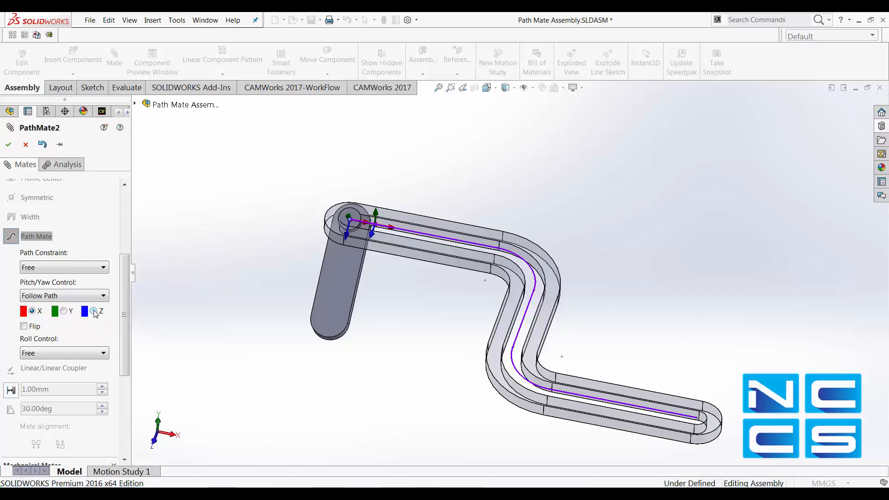
{"action": "left_click", "coordinate": [95, 312]}
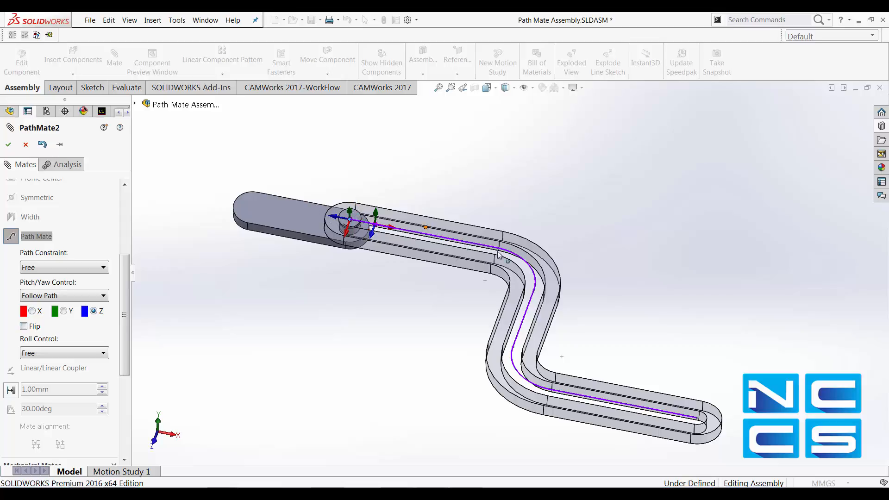
{"action": "left_click", "coordinate": [8, 145]}
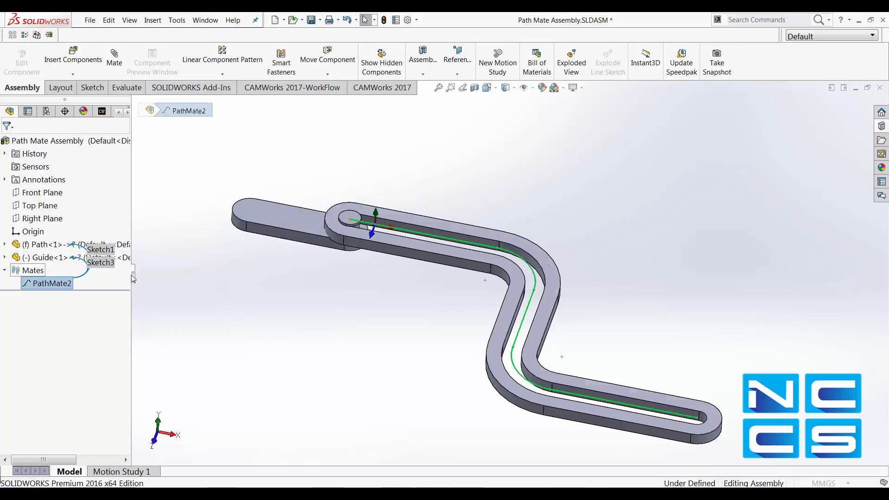
Edit PathMate2 to follow the path on X with Up Vector roll control from a path edge along Y, and confirm
{"action": "double_click", "coordinate": [51, 284]}
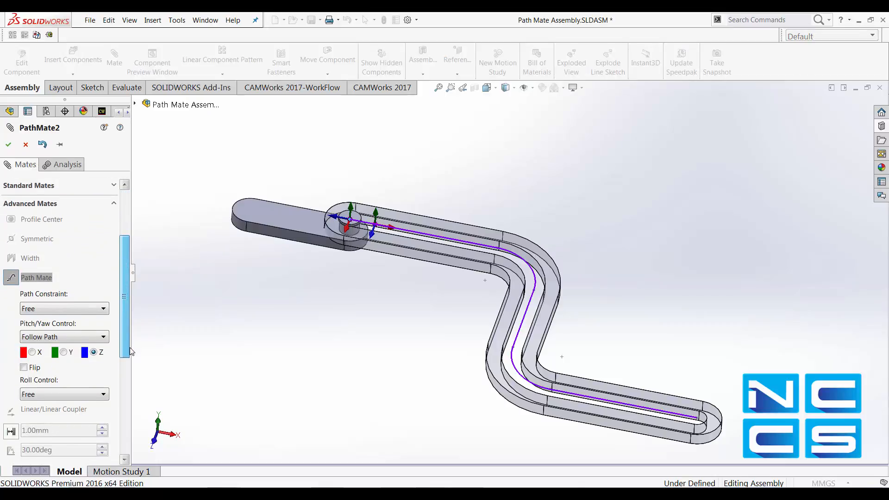
{"action": "left_click", "coordinate": [31, 352]}
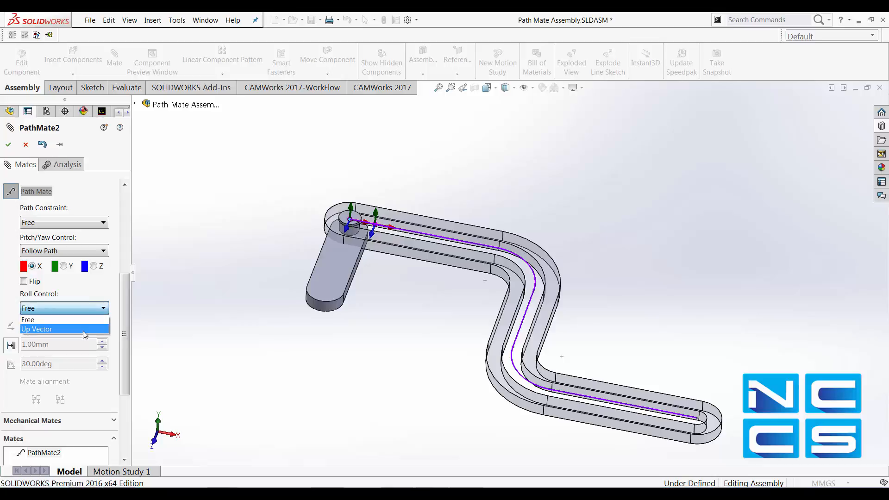
{"action": "left_click", "coordinate": [37, 329]}
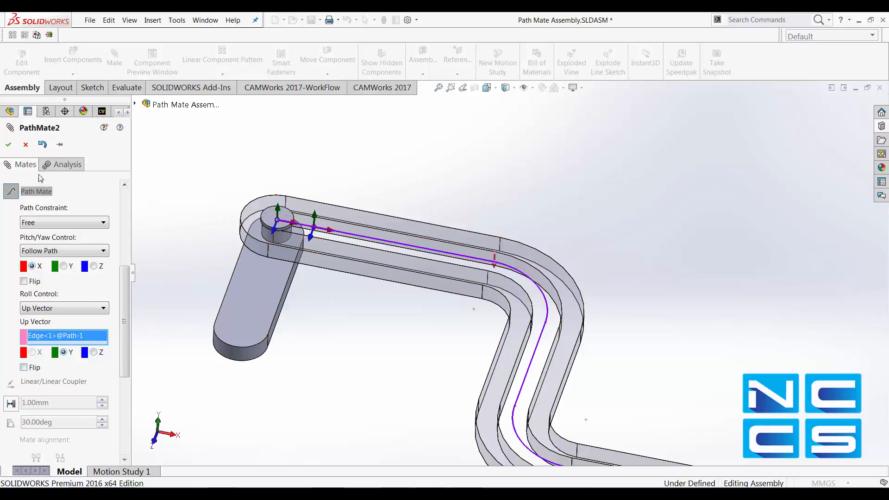
{"action": "left_click", "coordinate": [10, 145]}
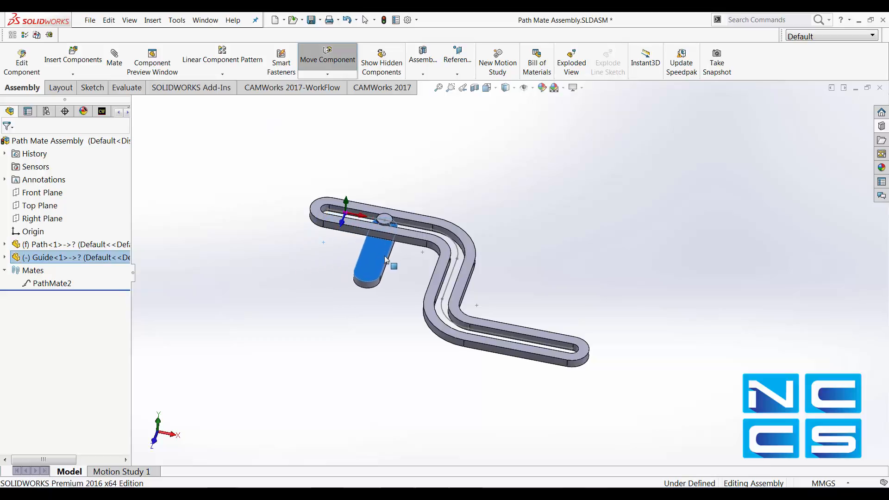
Slide the guide back and forth along the S-shaped track, ending near the far end of the lower straight
{"action": "left_click_drag", "start_coordinate": [374, 261], "coordinate": [443, 283]}
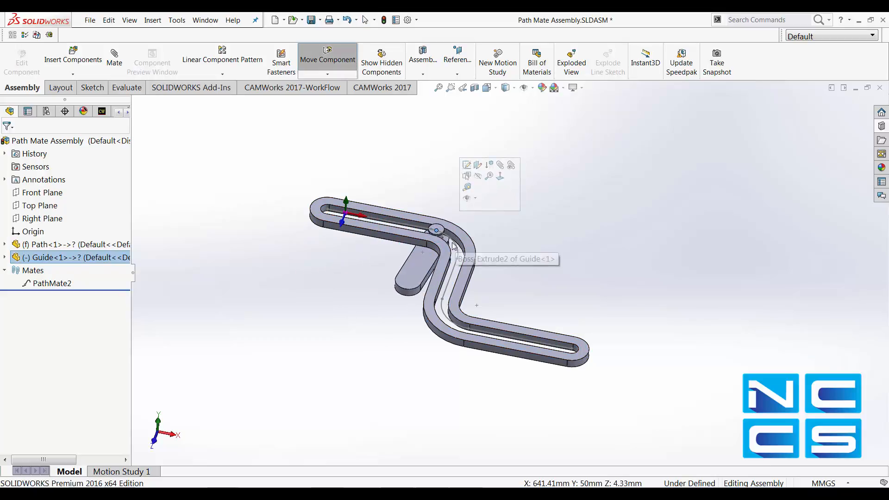
{"action": "left_click_drag", "start_coordinate": [436, 230], "coordinate": [451, 278]}
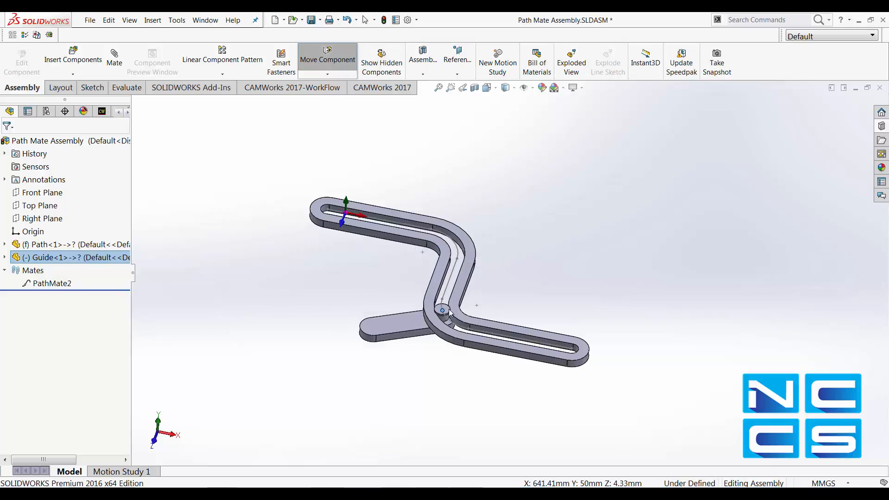
{"action": "left_click_drag", "start_coordinate": [441, 310], "coordinate": [471, 329]}
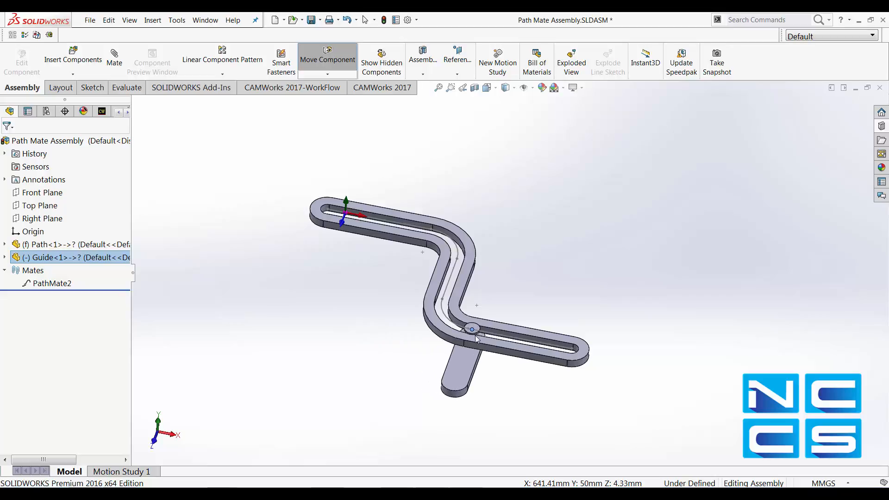
{"action": "left_click_drag", "start_coordinate": [471, 329], "coordinate": [511, 336]}
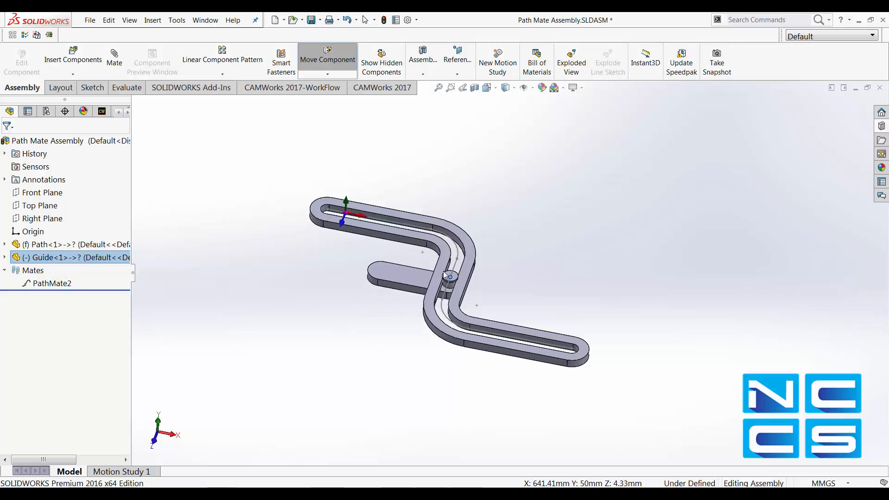
{"action": "left_click_drag", "start_coordinate": [448, 275], "coordinate": [379, 221]}
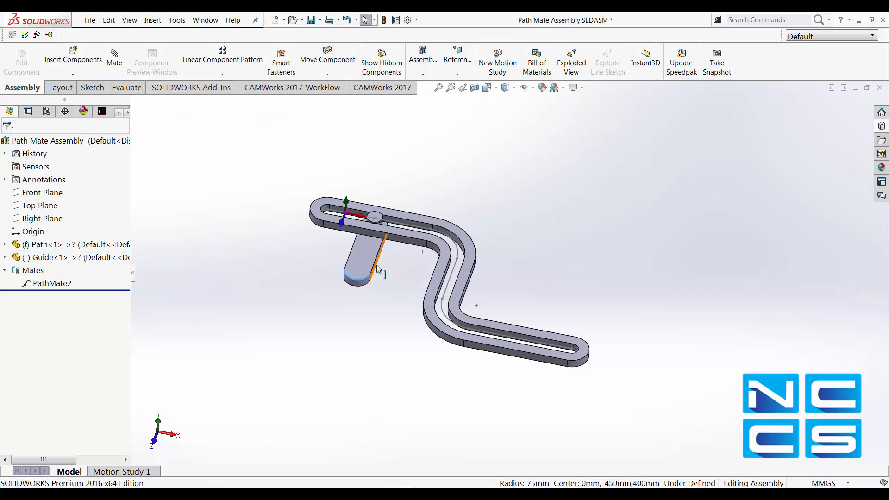
{"action": "mouse_move", "coordinate": [359, 283]}
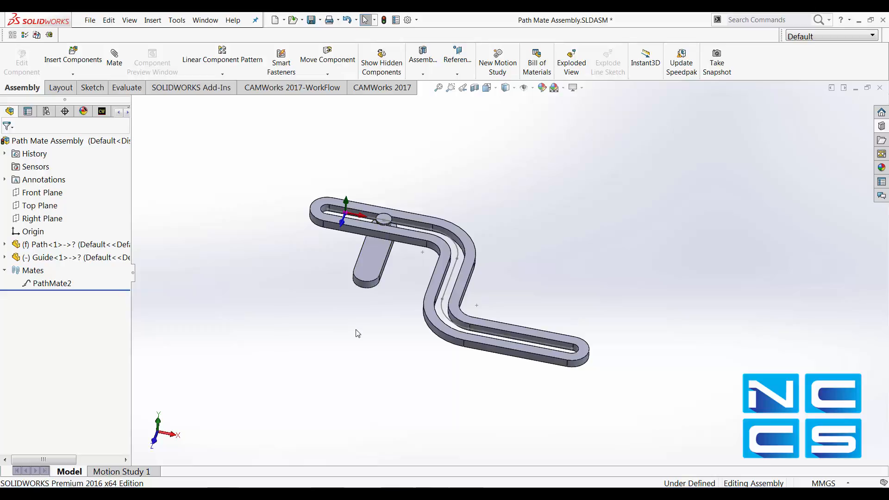
{"action": "left_click_drag", "start_coordinate": [385, 218], "coordinate": [527, 339]}
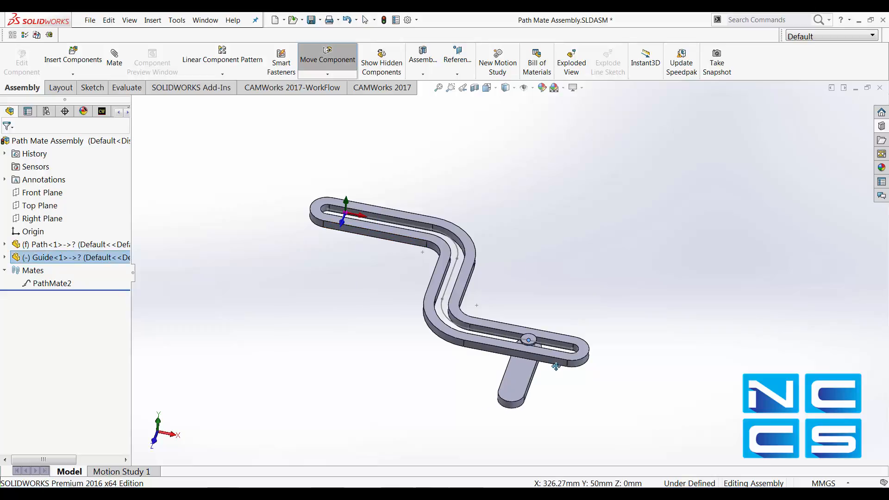